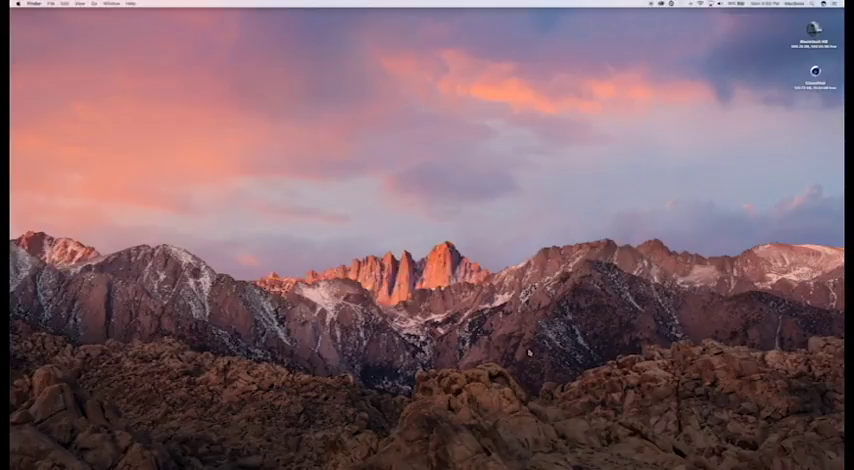
mouse_move(547, 392)
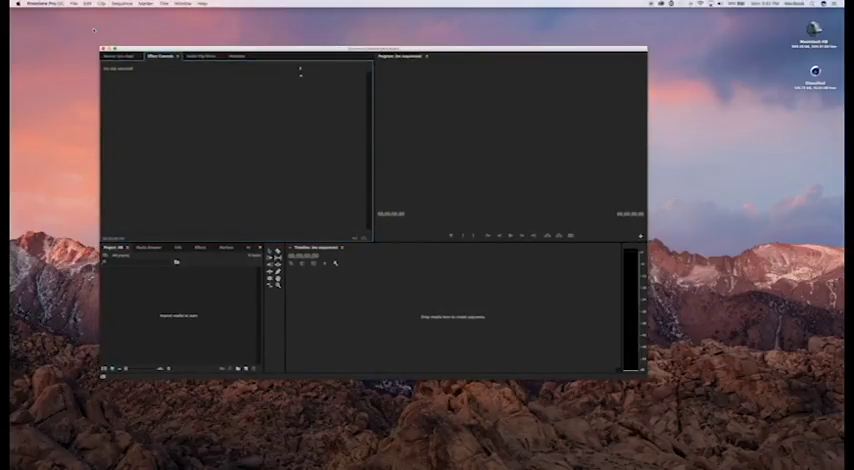
Step: Open the File > Import browser in the empty project
click(73, 5)
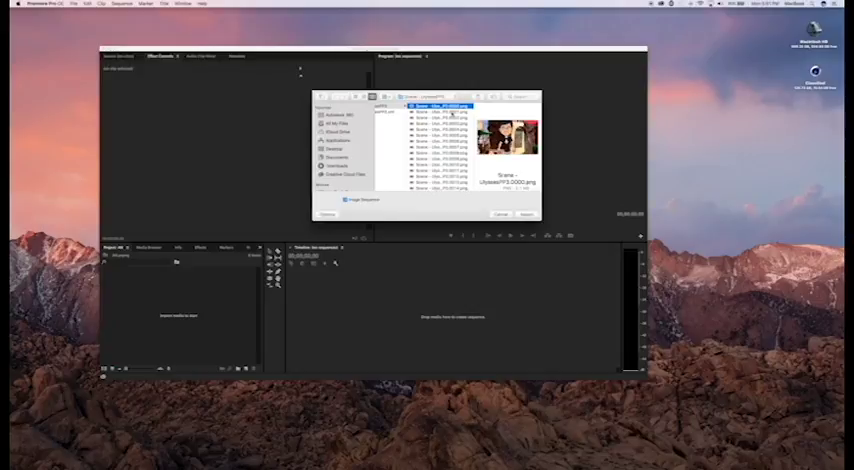
Step: Import the first Character Animator PNG frame with Image Sequence enabled
click(444, 106)
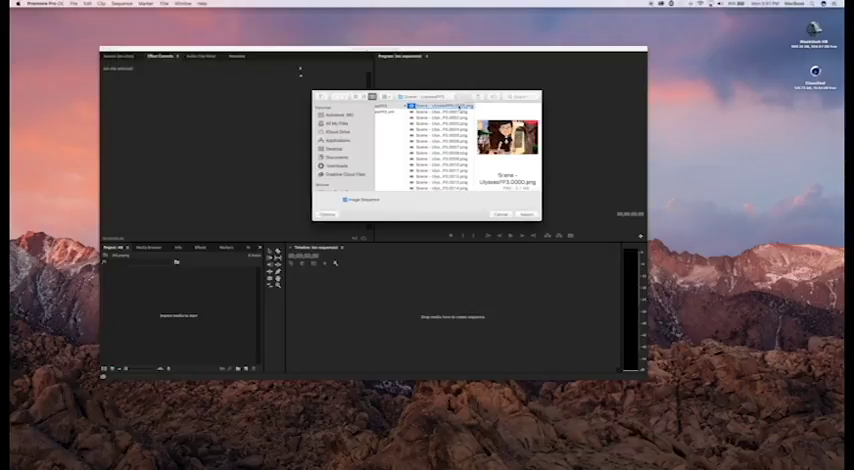
click(526, 214)
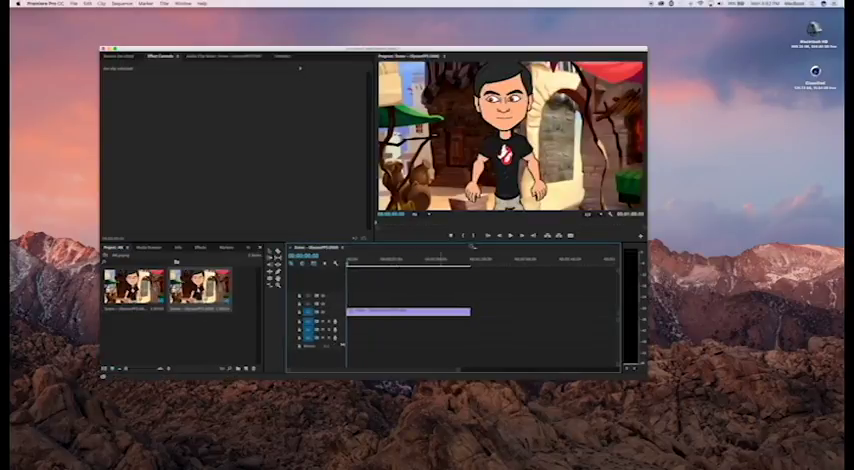
mouse_move(510, 236)
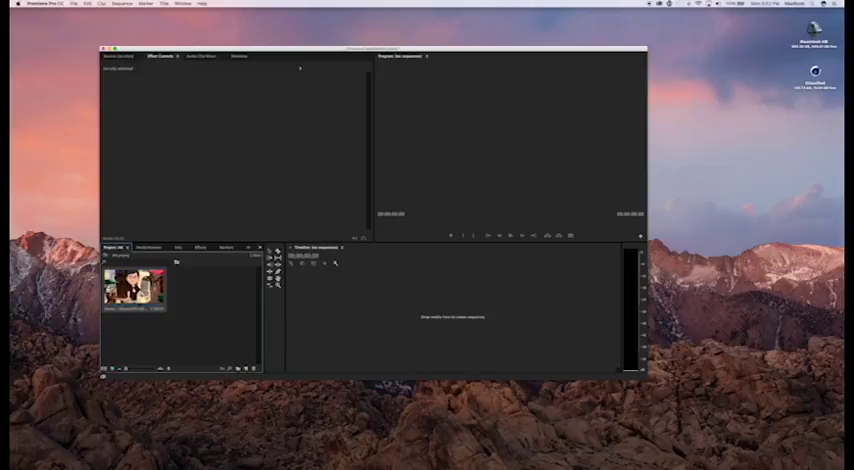
Step: Open Modify > Interpret Footage for the PNG sequence clip in the Project panel
right_click(140, 285)
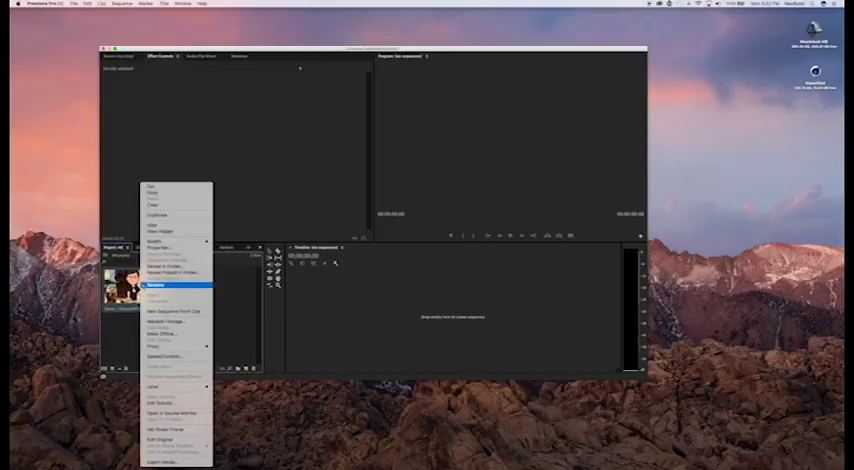
mouse_move(177, 248)
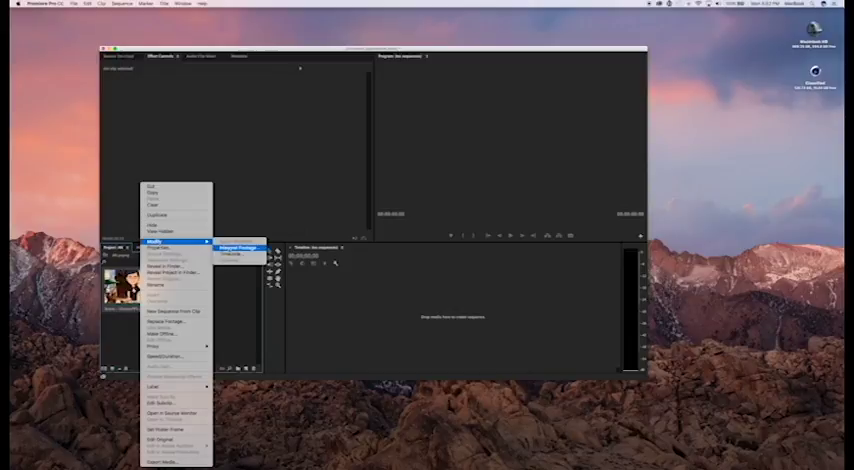
click(237, 248)
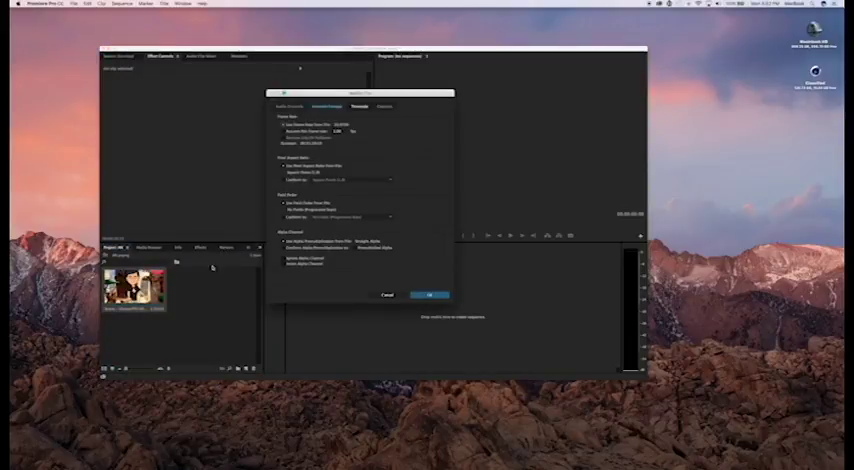
mouse_move(405, 110)
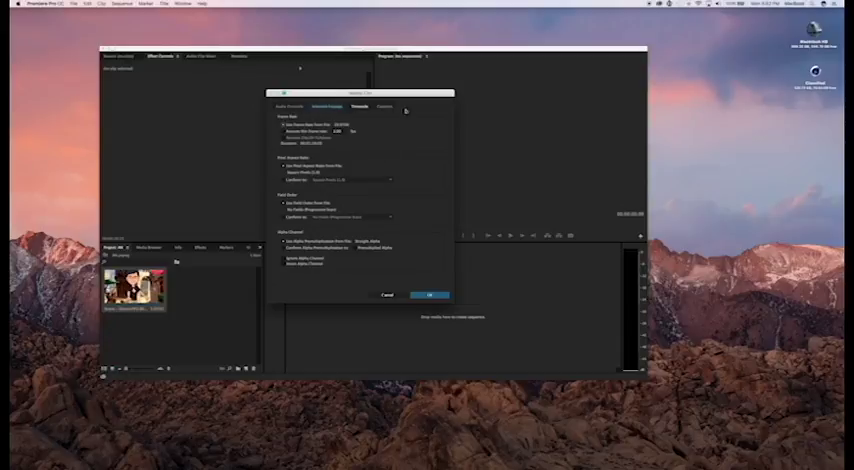
mouse_move(395, 138)
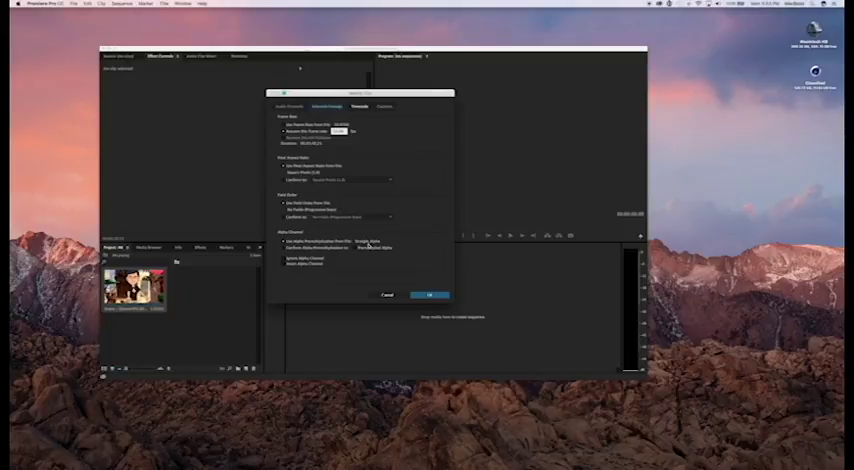
mouse_move(373, 167)
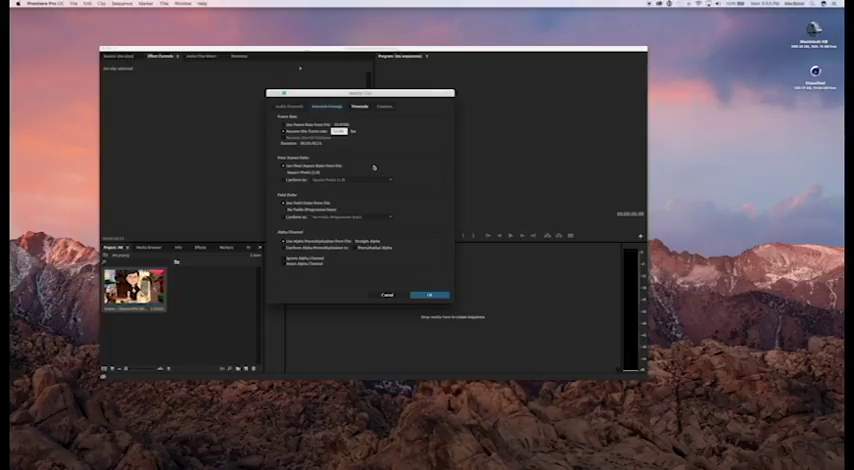